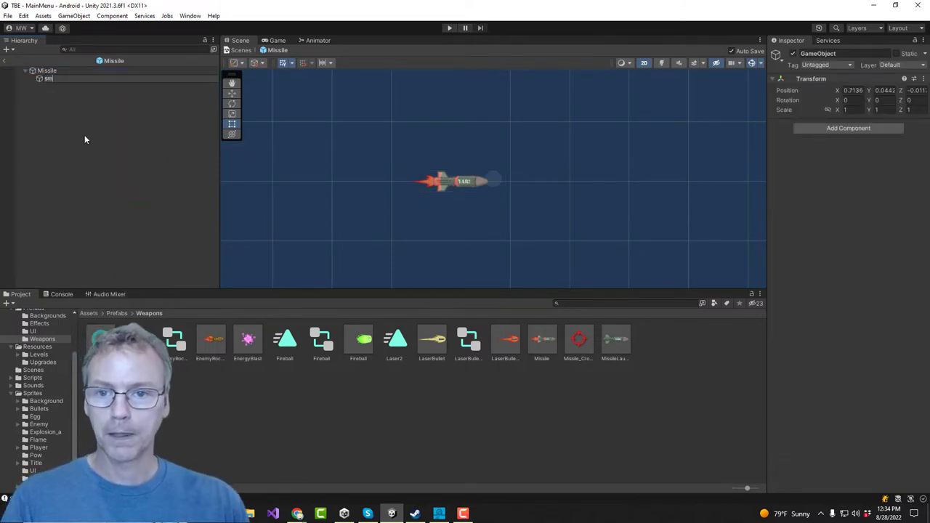
- Name the new Missile child 'smoke' and attach a Particle System component to it
left_click(52, 79)
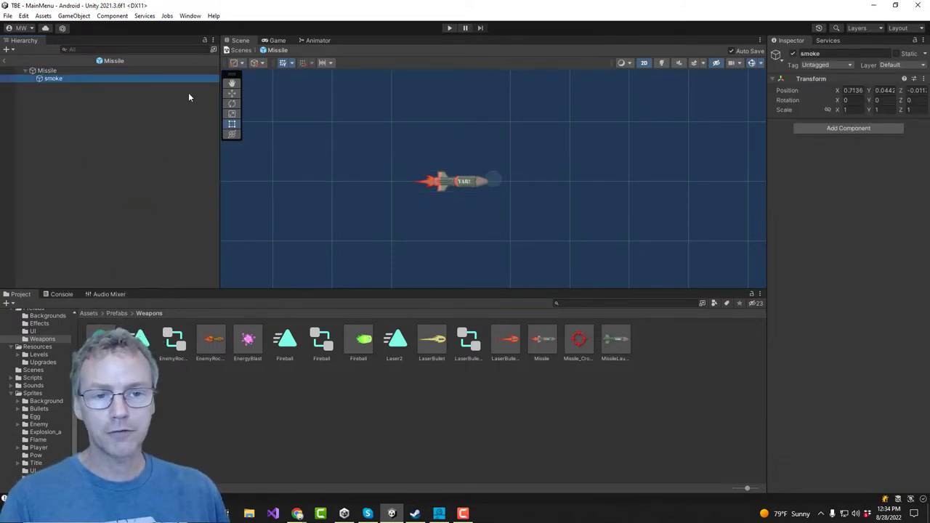
left_click(439, 180)
type("par")
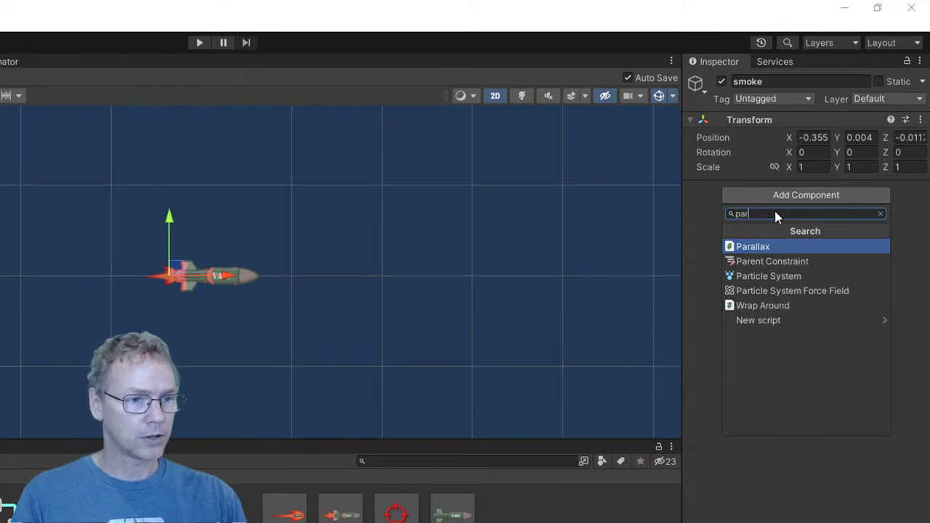
left_click(767, 276)
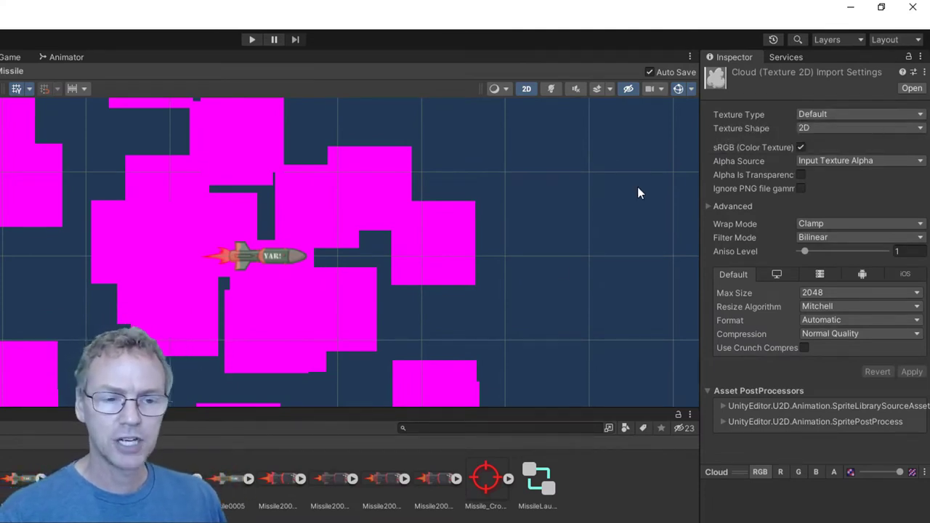
mouse_move(224, 268)
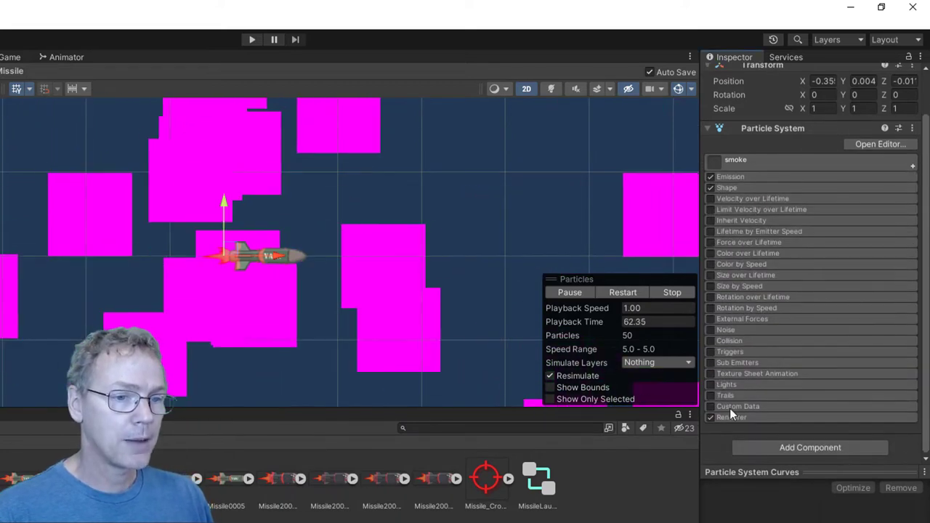
- Expand the Renderer module of the smoke Particle System
left_click(732, 417)
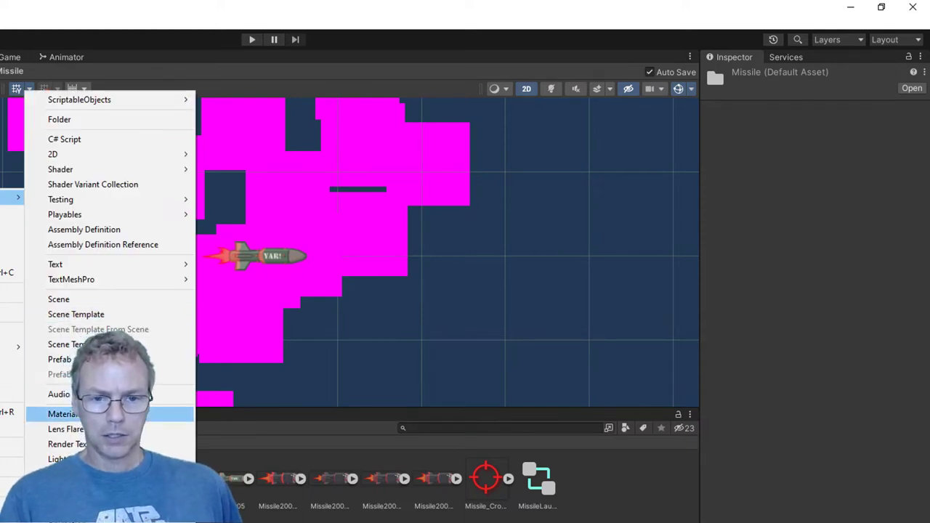
- Create a Smoke material using the Particles/Standard Unlit shader and assign it to the particle renderer
left_click(61, 412)
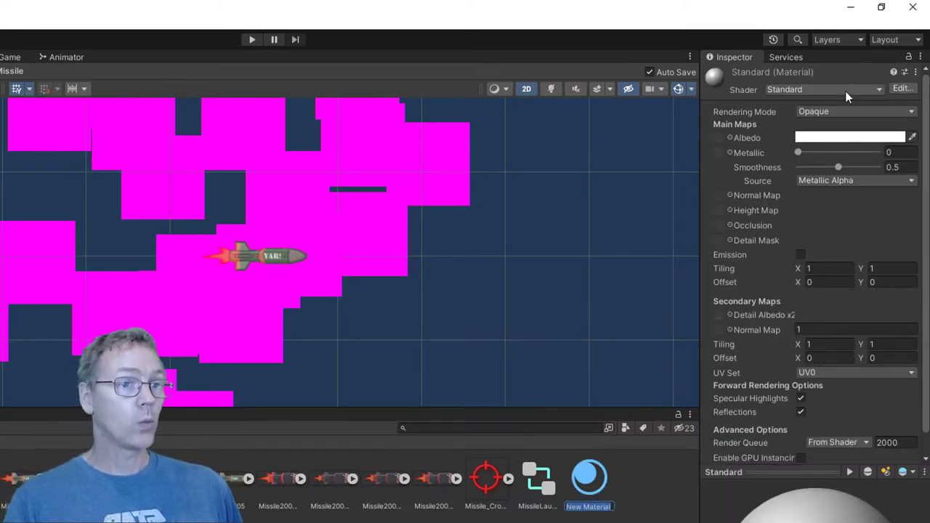
left_click(822, 89)
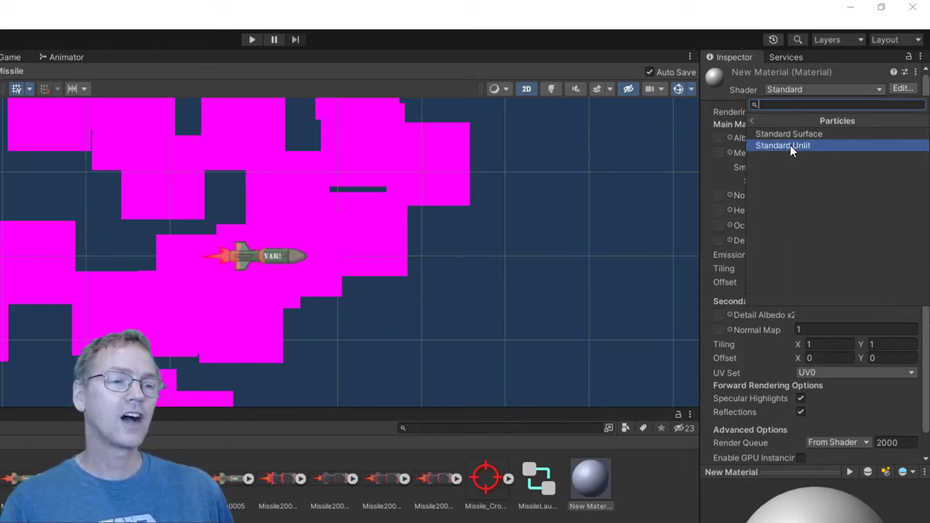
left_click(782, 145)
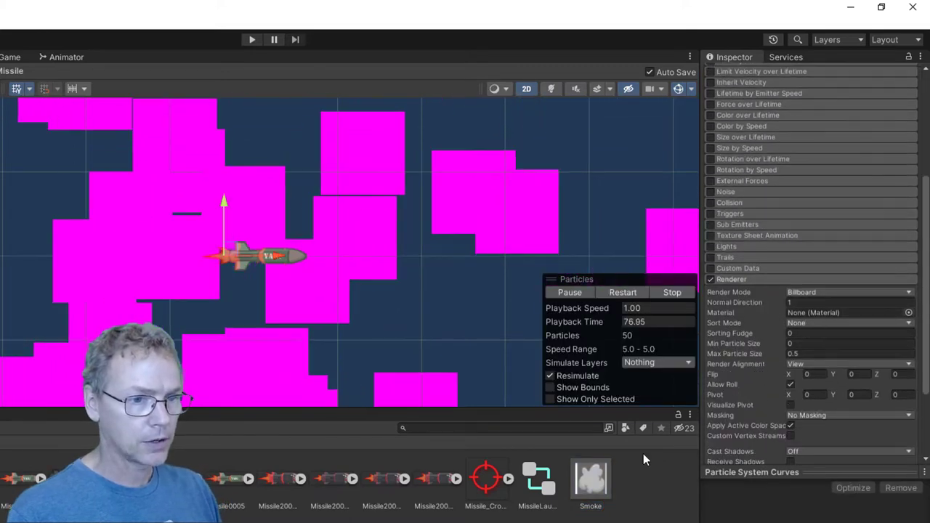
left_click(845, 313)
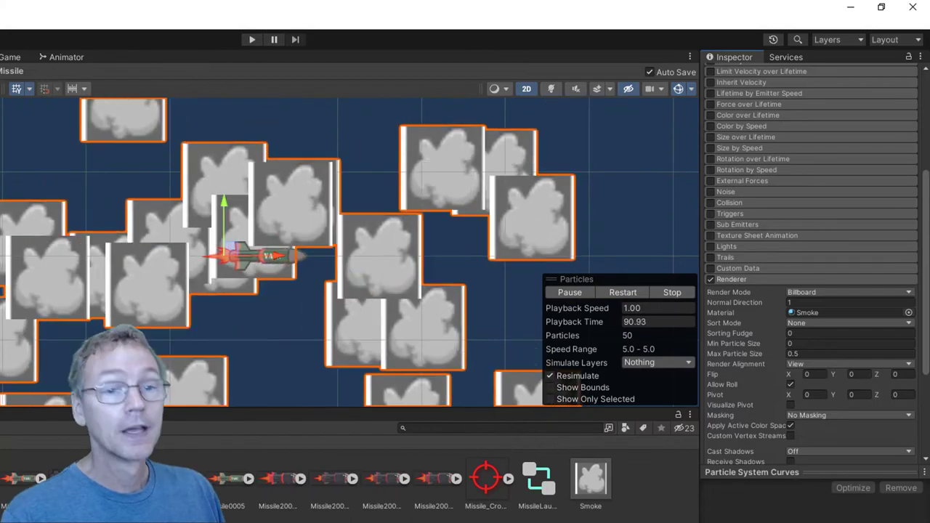
- Set the Smoke material's Rendering Mode to Cutout
left_click(589, 479)
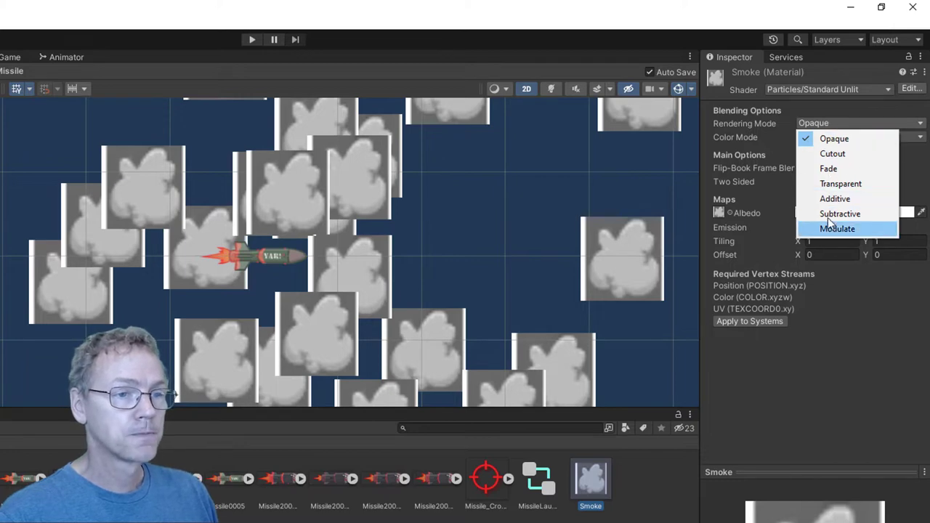
left_click(840, 183)
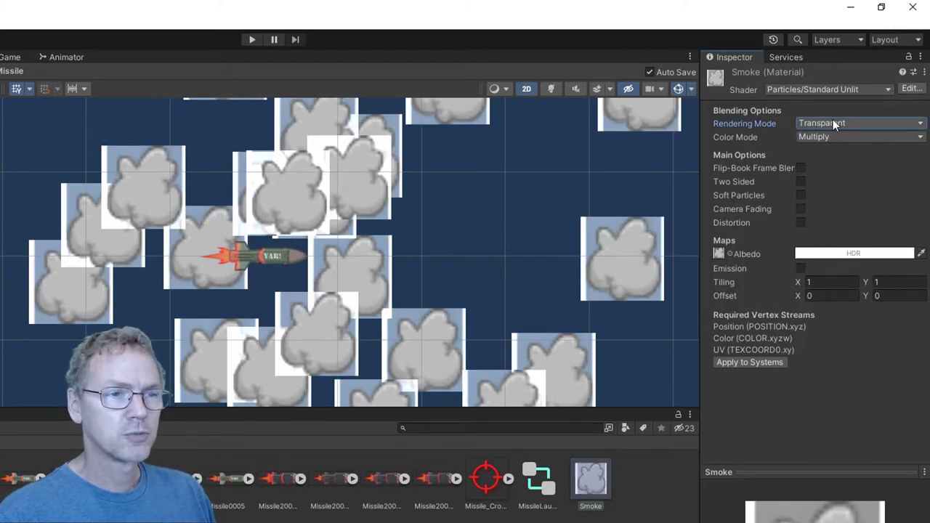
left_click(860, 122)
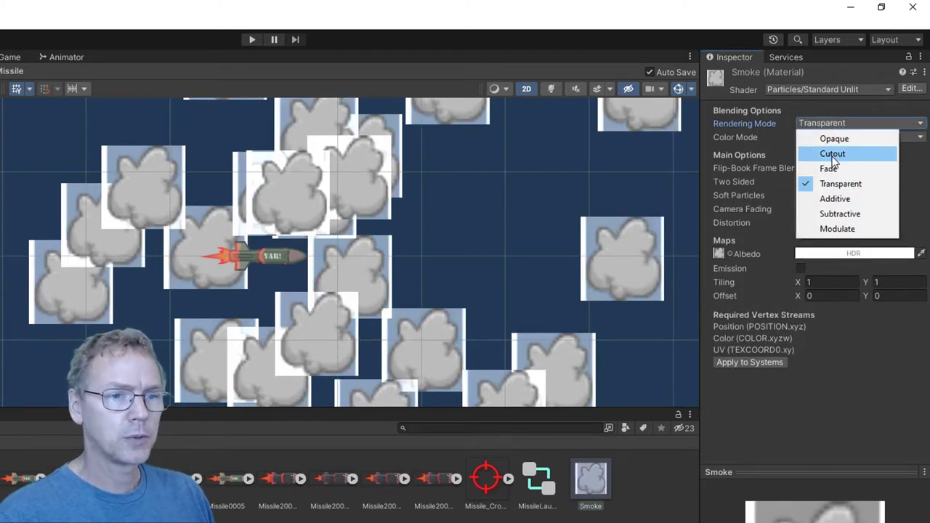
left_click(830, 154)
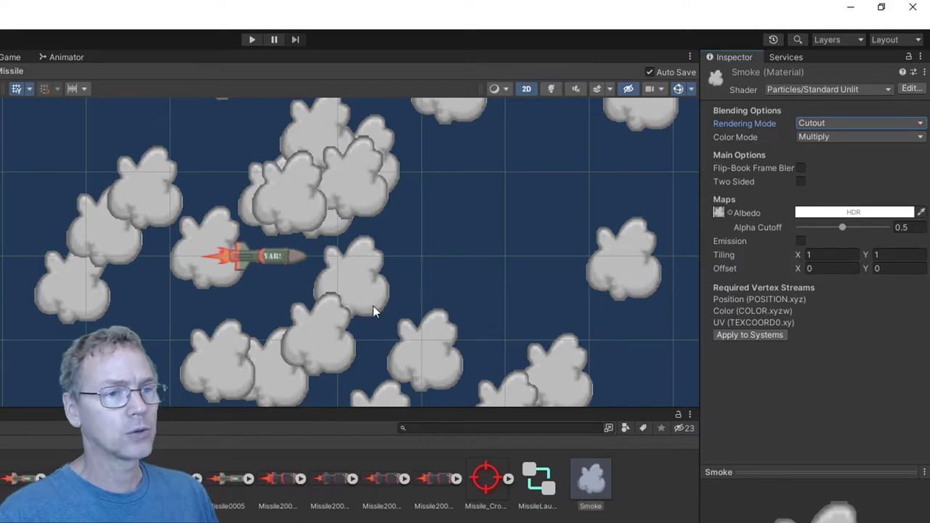
- Reimport the Cloud texture as Sprite (2D and UI) and apply the settings
left_click(860, 122)
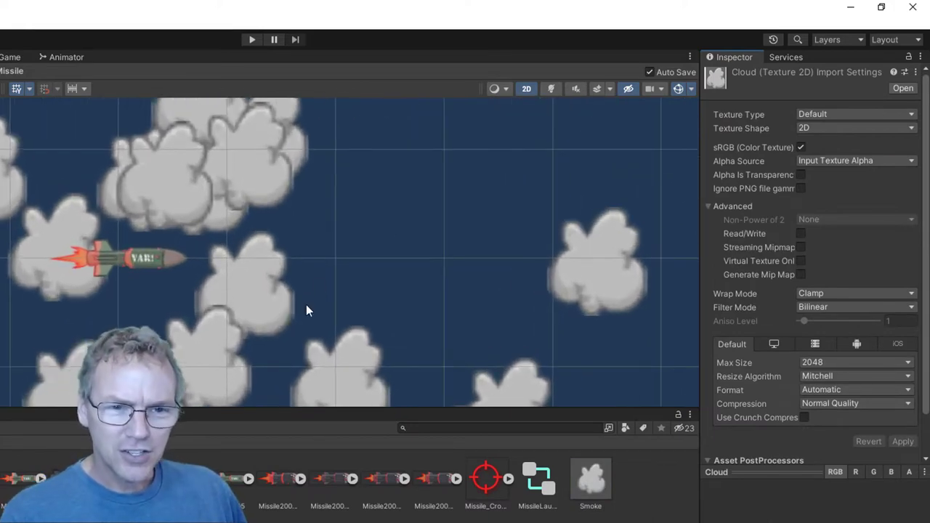
mouse_move(294, 308)
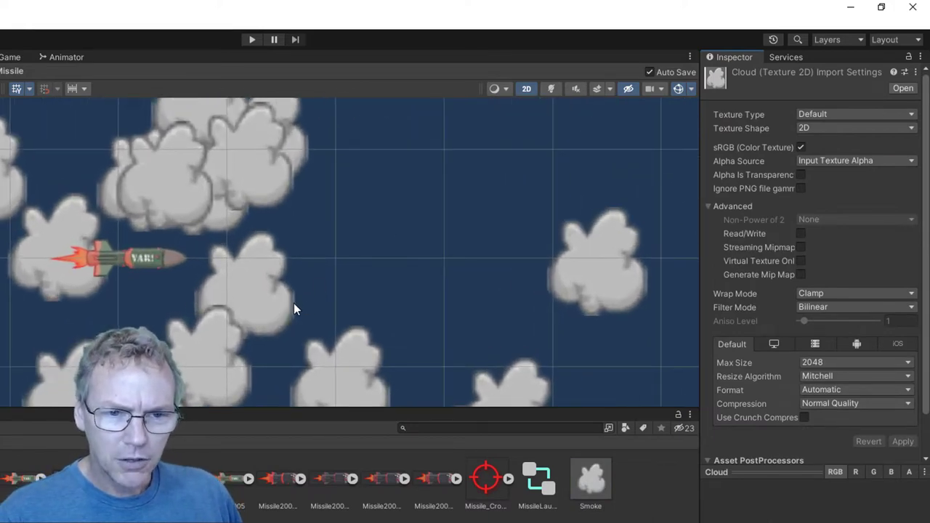
left_click(856, 113)
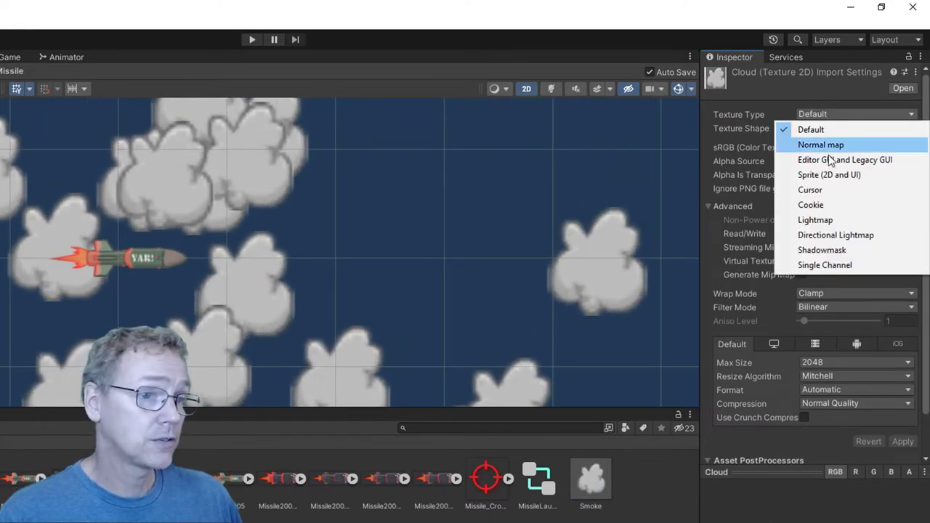
left_click(828, 175)
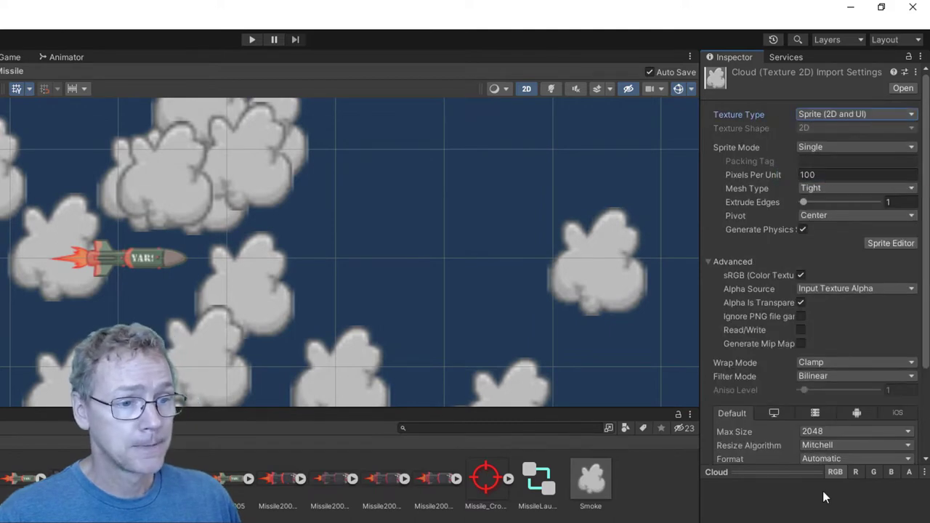
scroll("down", 3)
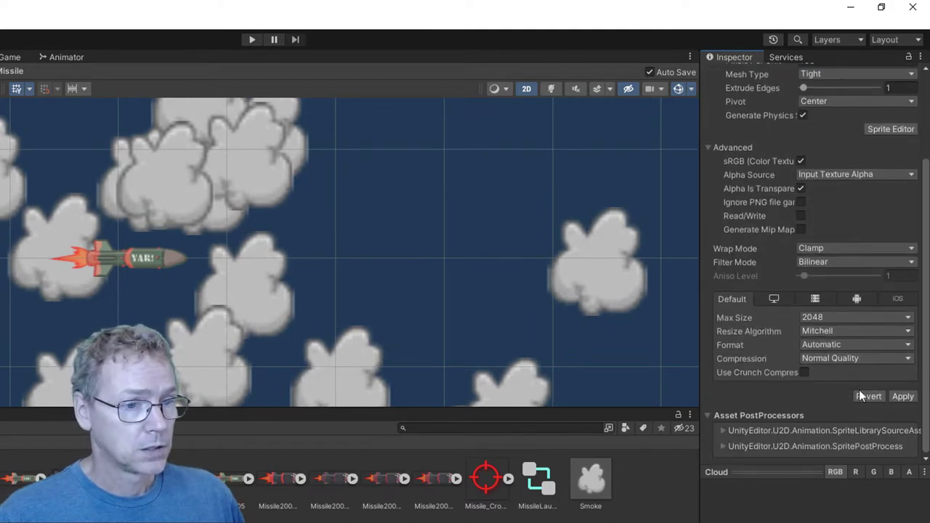
left_click(902, 395)
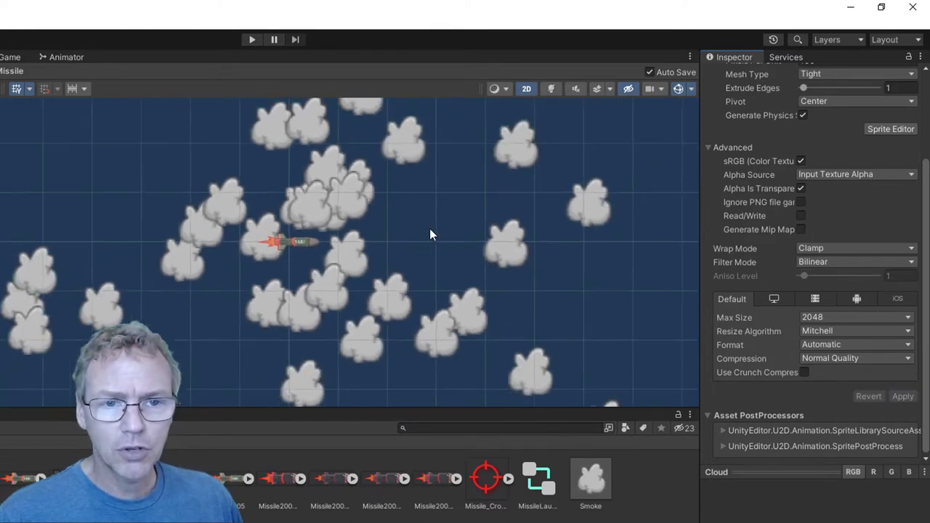
- Show SmokePuff.cs in Visual Studio and highlight its s_fadeColor value (0.0, 0.2, 0.4, 0.0)
left_click(590, 477)
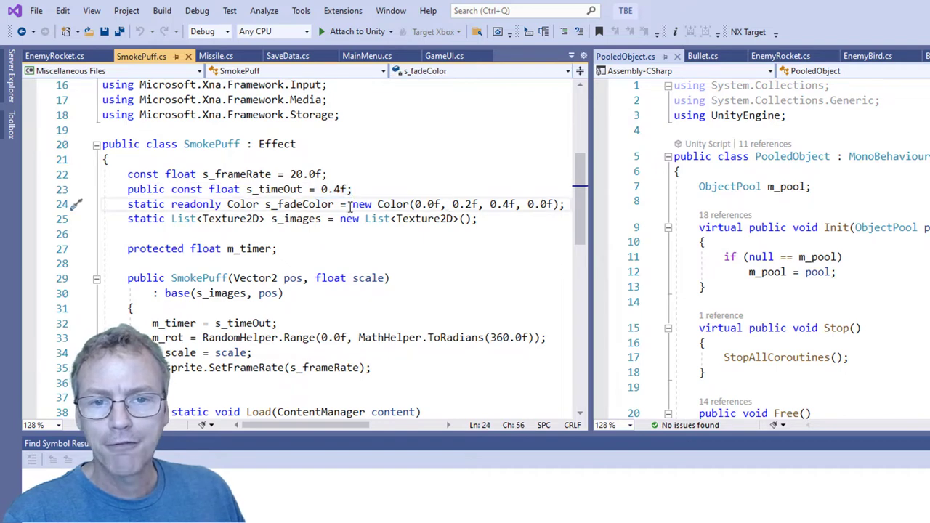
left_click_drag(352, 204, 558, 203)
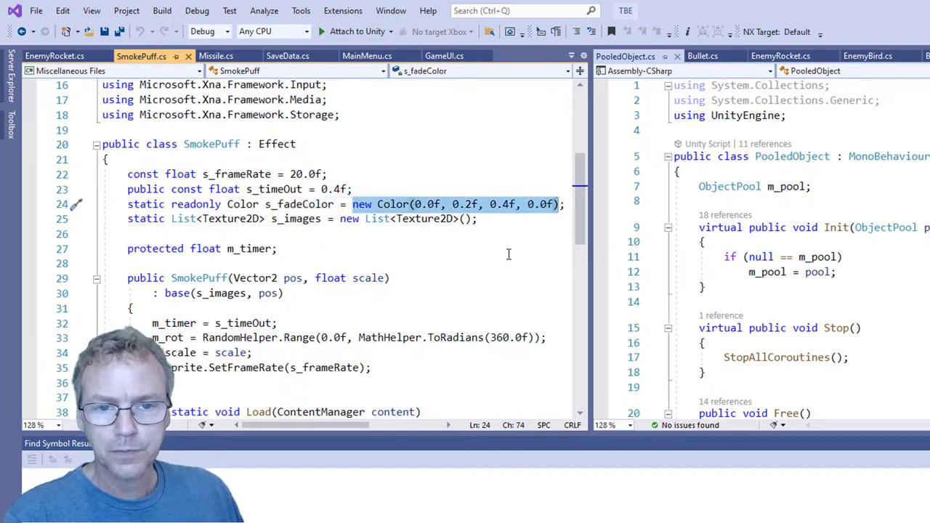
mouse_move(494, 250)
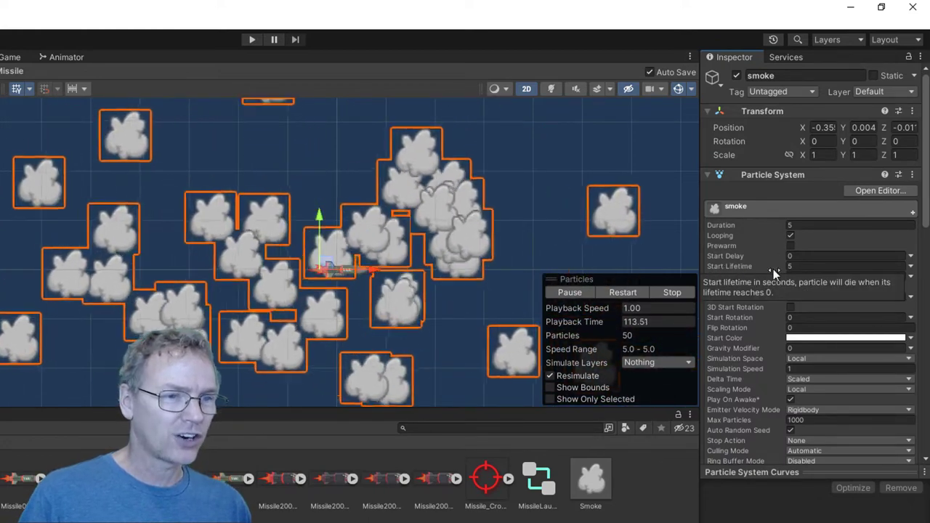
- Set the smoke Start Lifetime to 0.4 and collapse the main section to show the module list
left_click(845, 266)
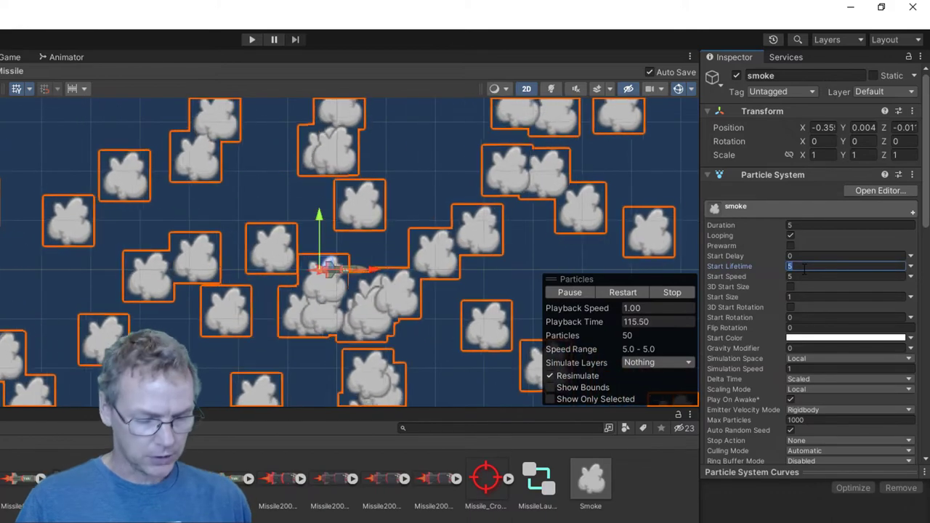
type("0.4")
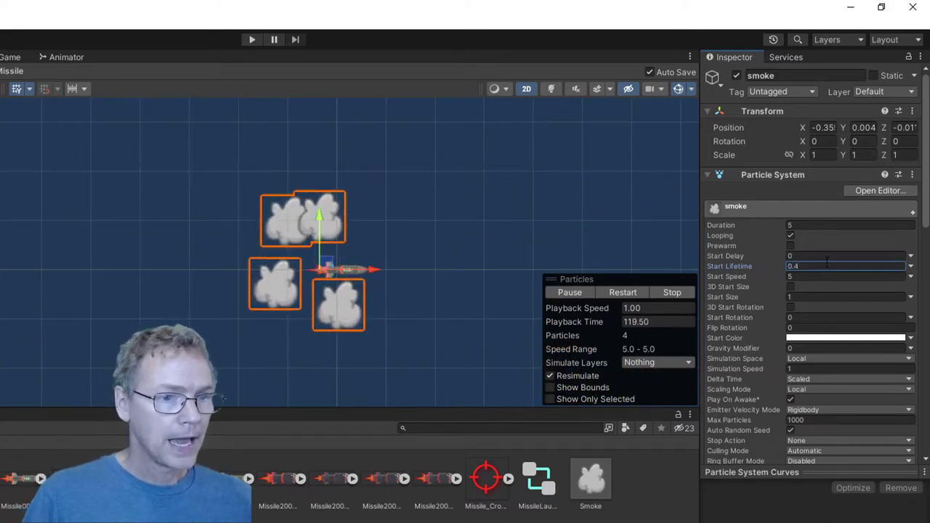
left_click(735, 206)
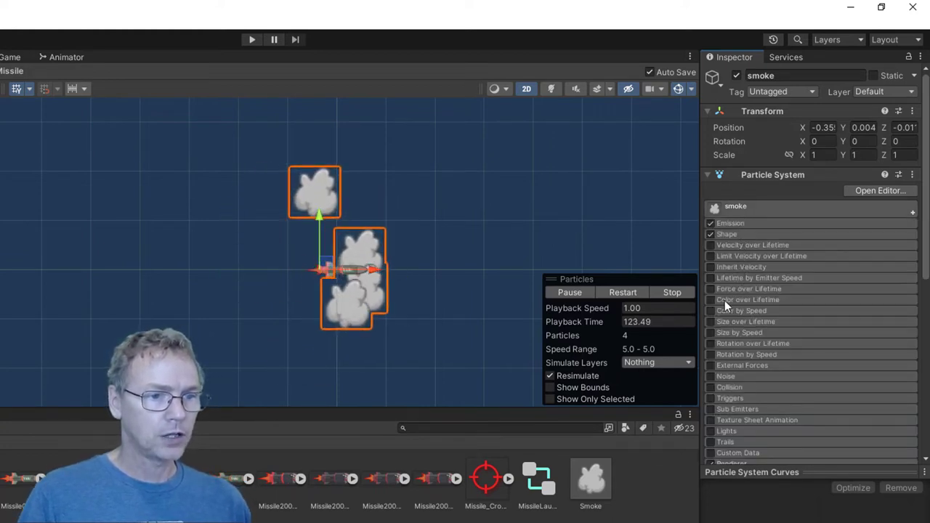
- Enable Color over Lifetime with a gradient from white fading to blue and transparent
left_click(709, 299)
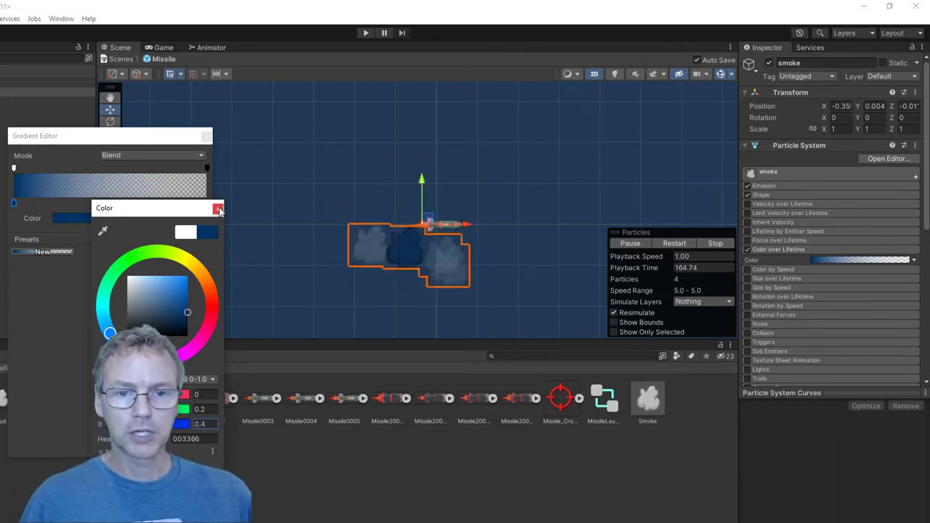
left_click(218, 210)
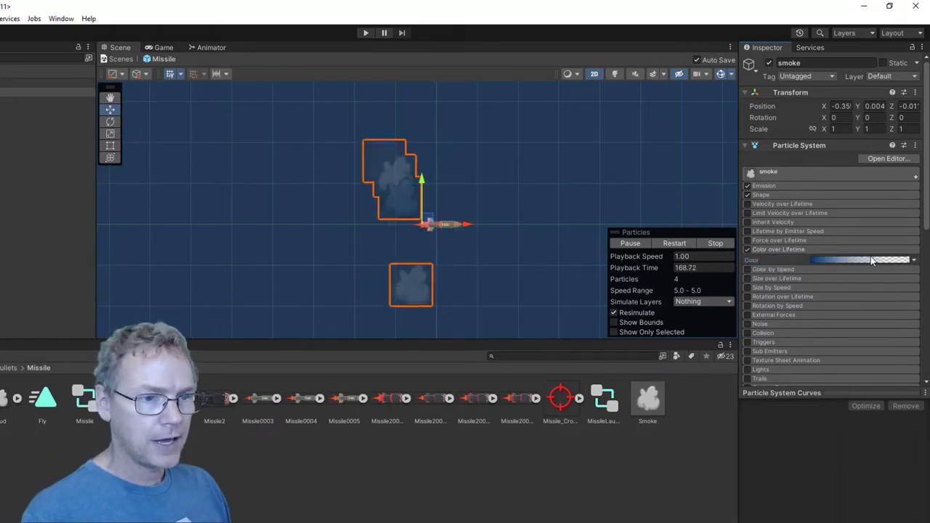
left_click(860, 258)
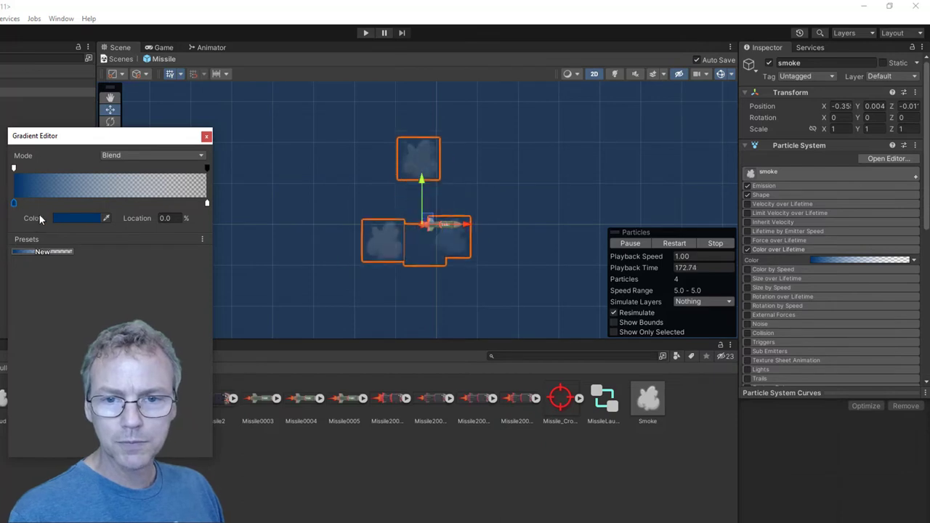
left_click(75, 218)
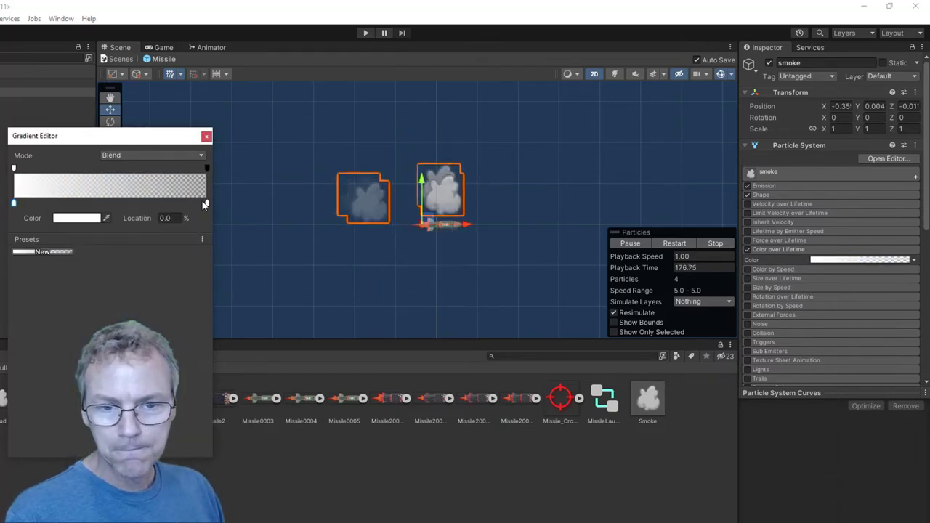
left_click(76, 218)
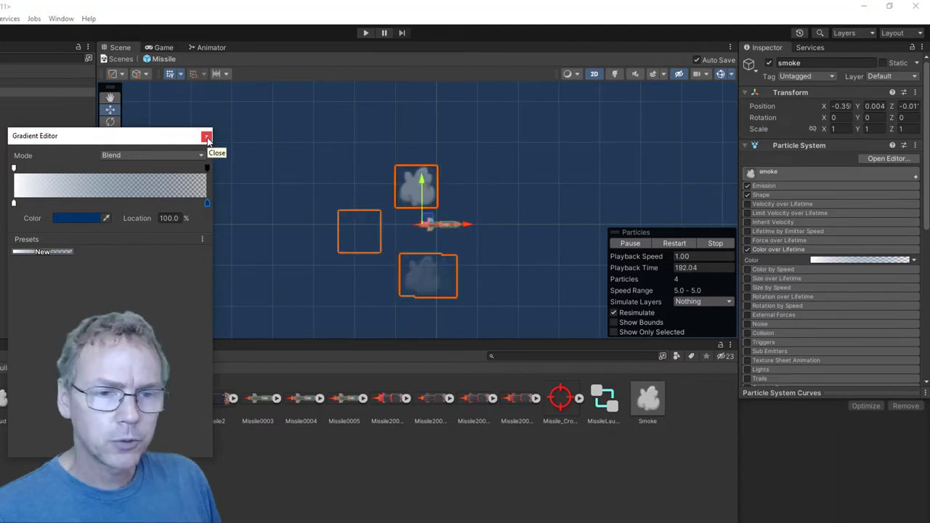
left_click(206, 136)
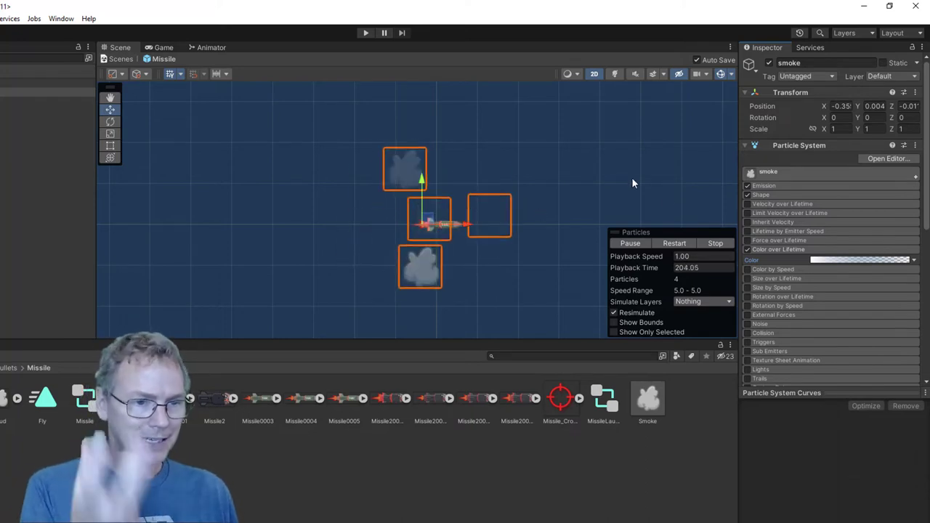
- Set the Emission module's Rate over Time to 30
left_click(759, 194)
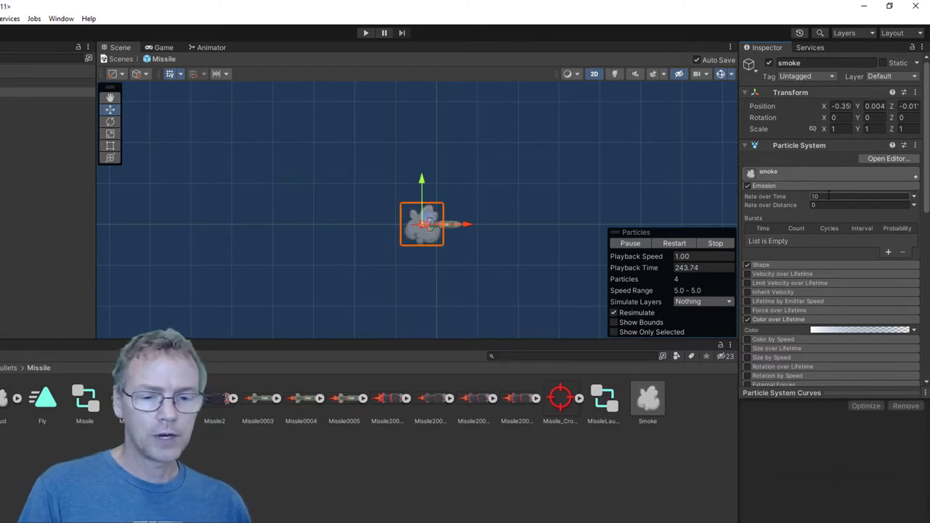
left_click(860, 196)
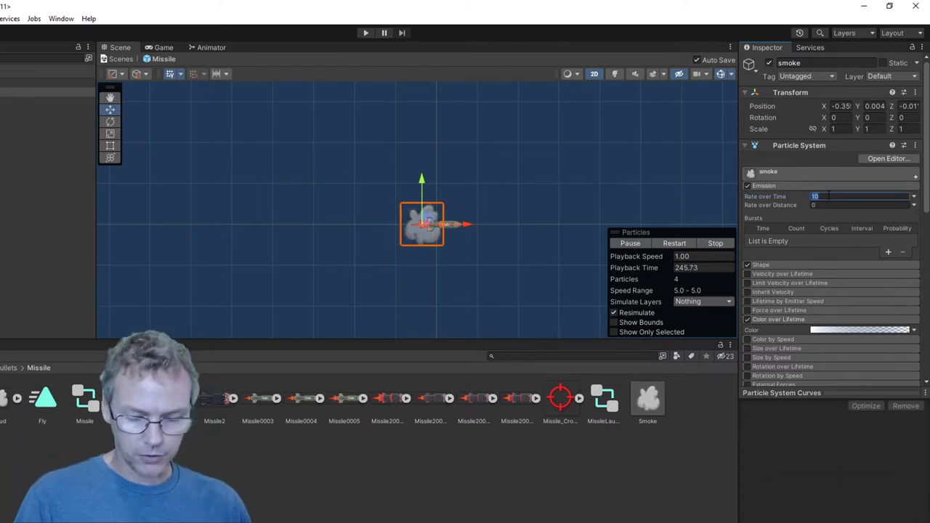
type("30")
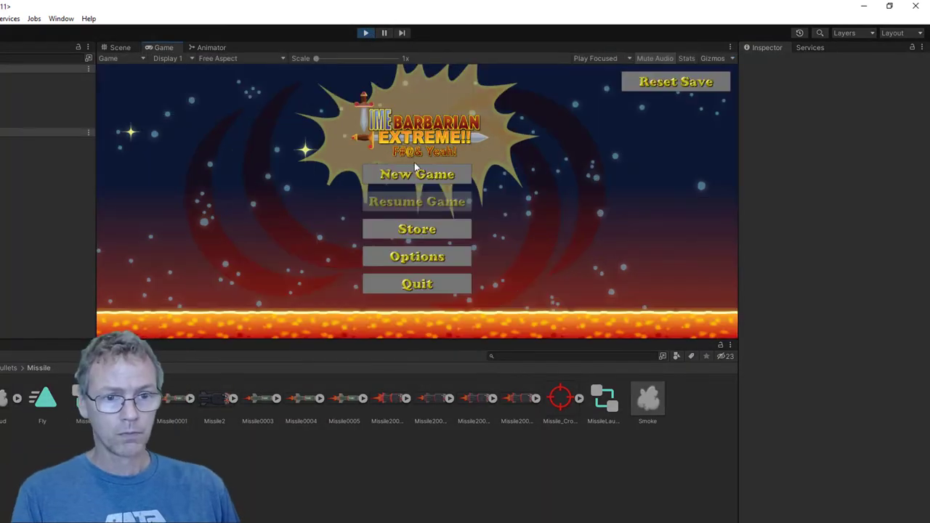
left_click(415, 175)
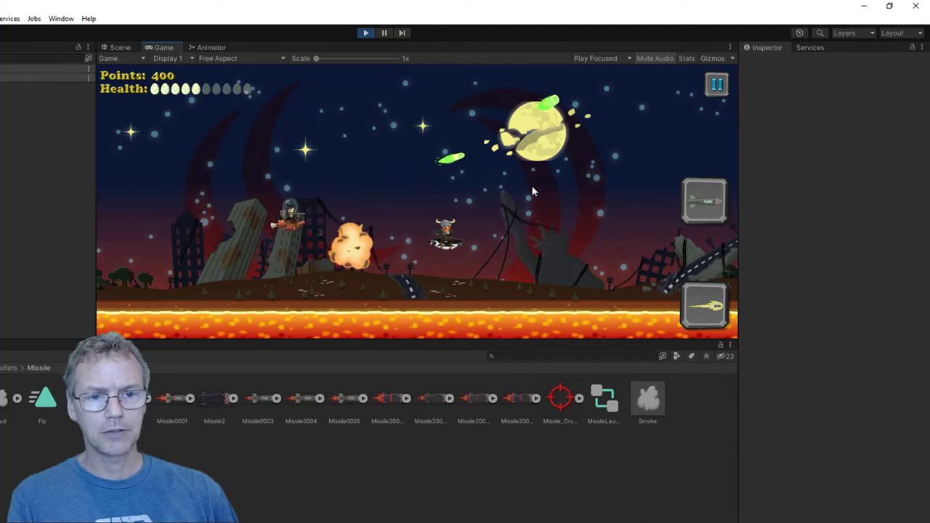
left_click(120, 46)
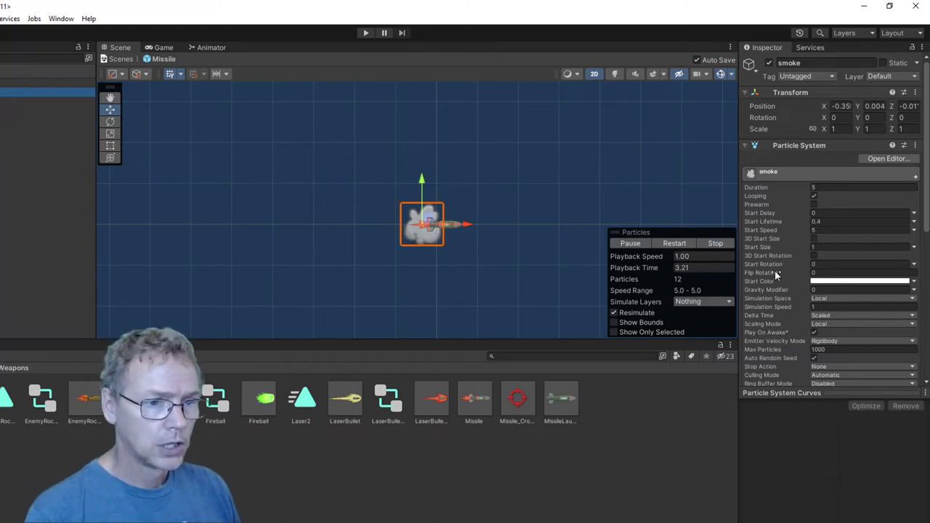
- Change the particles' Simulation Space from Local to World
left_click(860, 298)
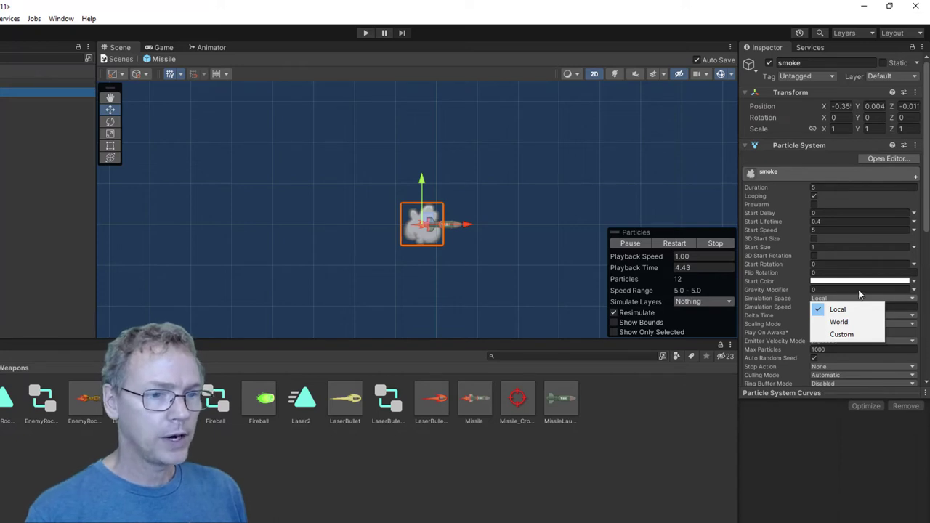
left_click(838, 321)
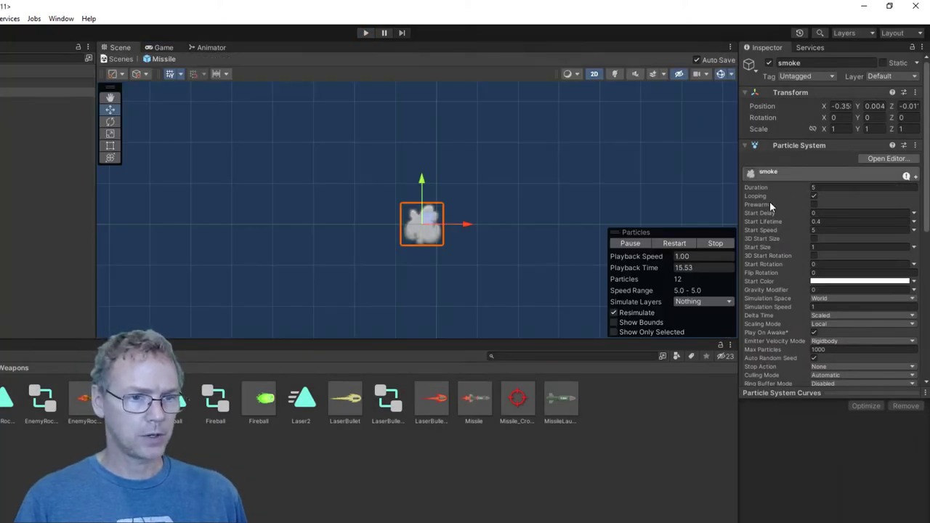
- Lower the Start Size and set Start Rotation to Random Between Two Constants
left_click(860, 247)
type("0.5")
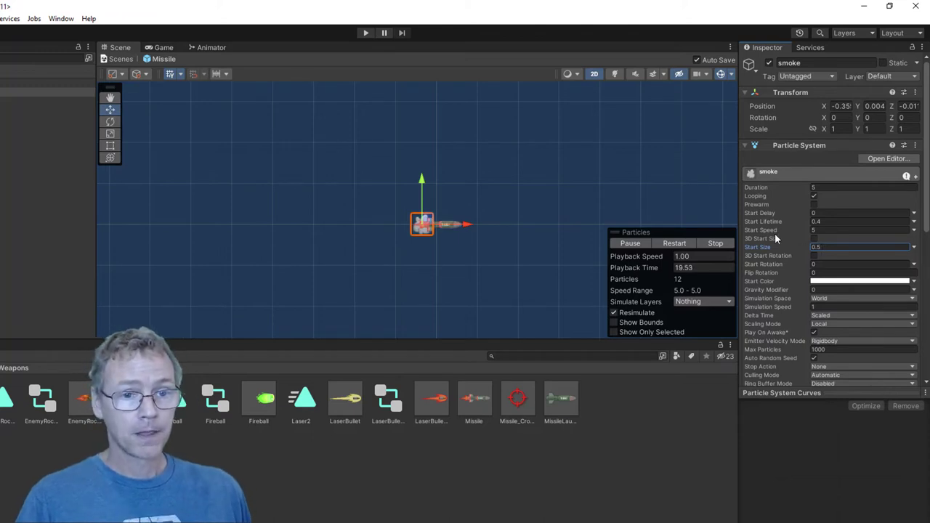
mouse_move(774, 238)
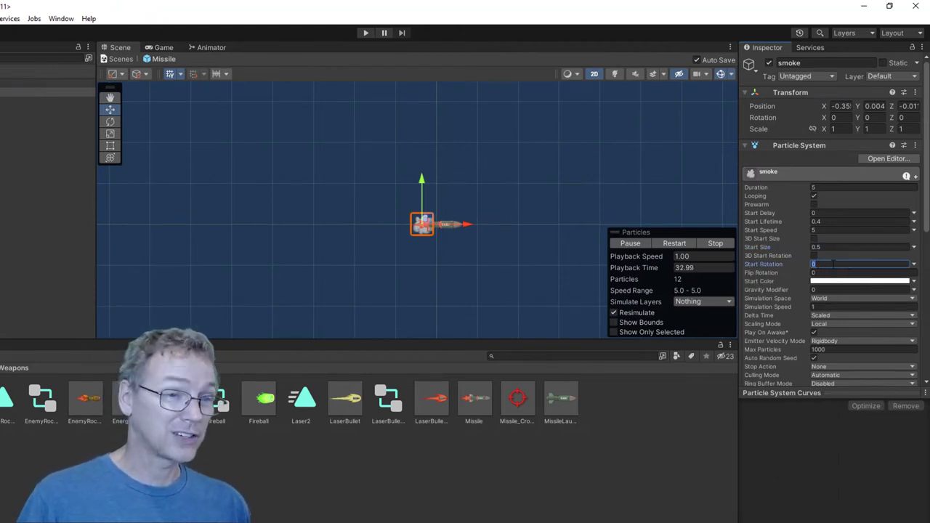
left_click(912, 264)
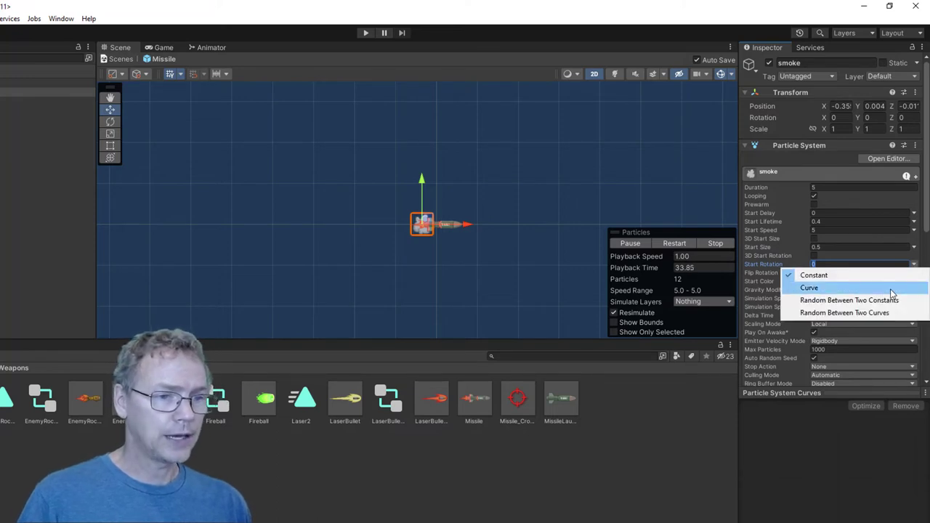
mouse_move(848, 300)
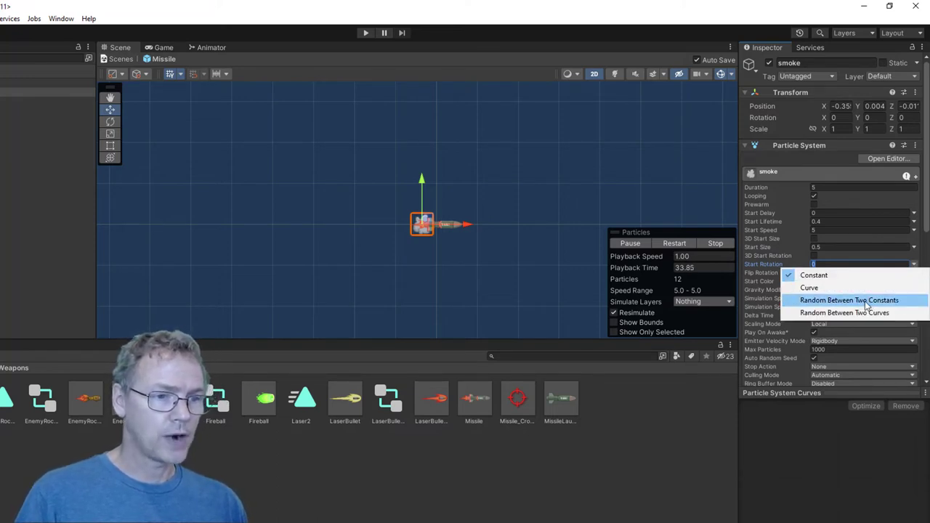
left_click(848, 299)
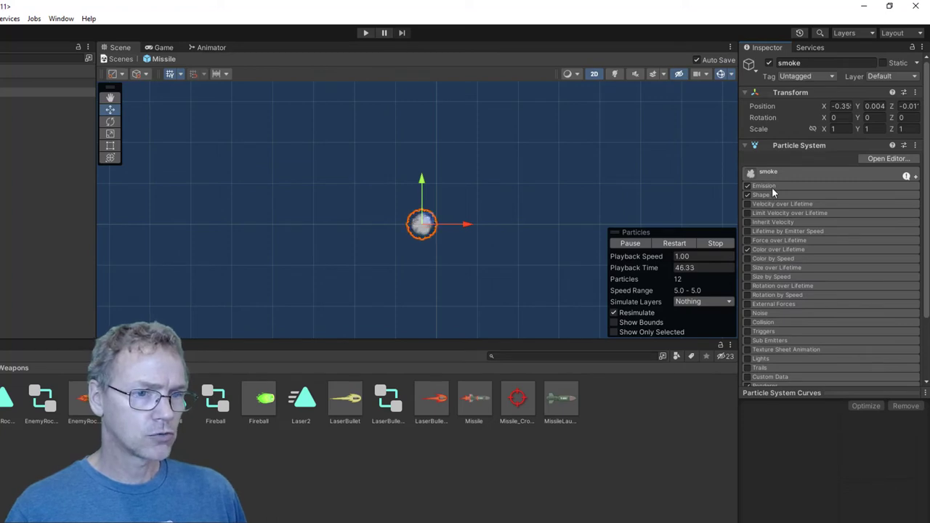
- Enable Size over Lifetime on the missile smoke and shape its curve to rise steeply from zero
left_click(764, 186)
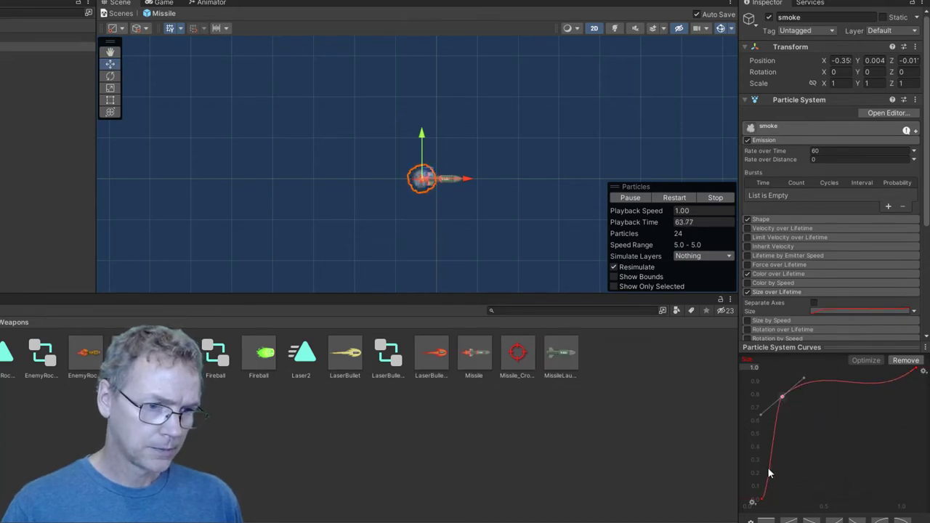
left_click_drag(782, 395, 799, 398)
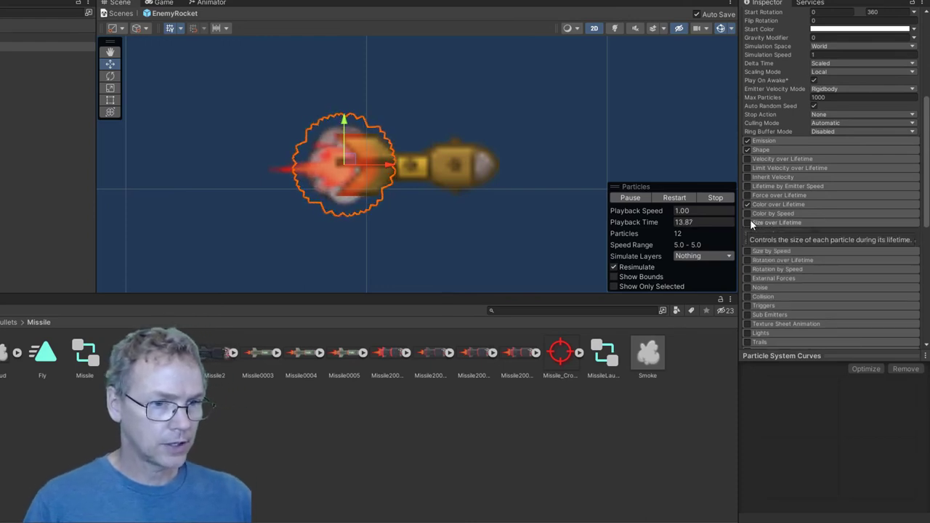
- Enable Size over Lifetime on the EnemyRocket smoke for a steadily rising size curve
left_click(747, 222)
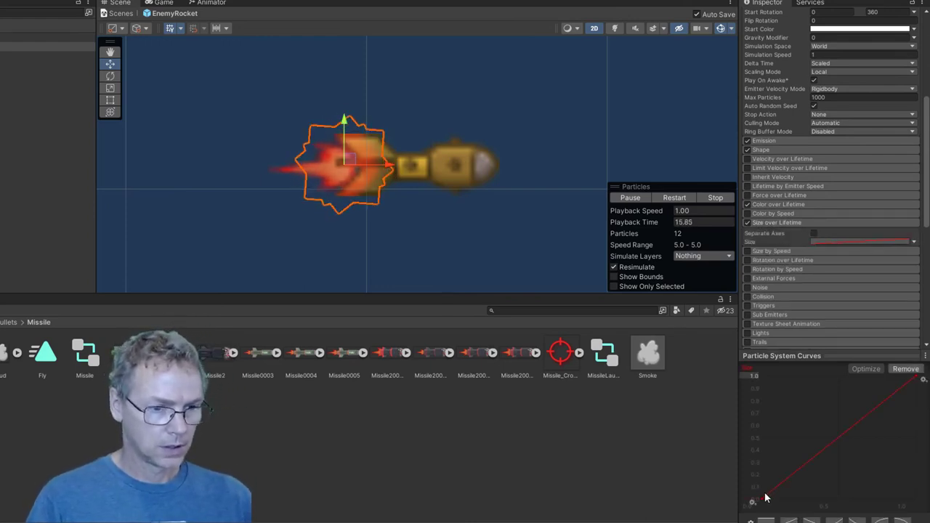